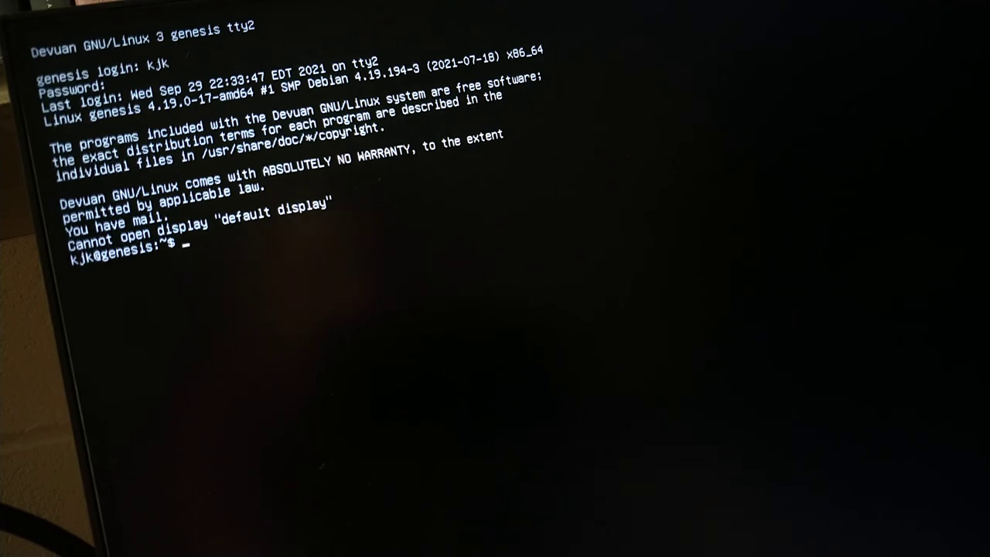
Launch supertuxkart, which fails without a display, then start typing vitetris instead
{"action": "type", "text": "supertuxkart"}
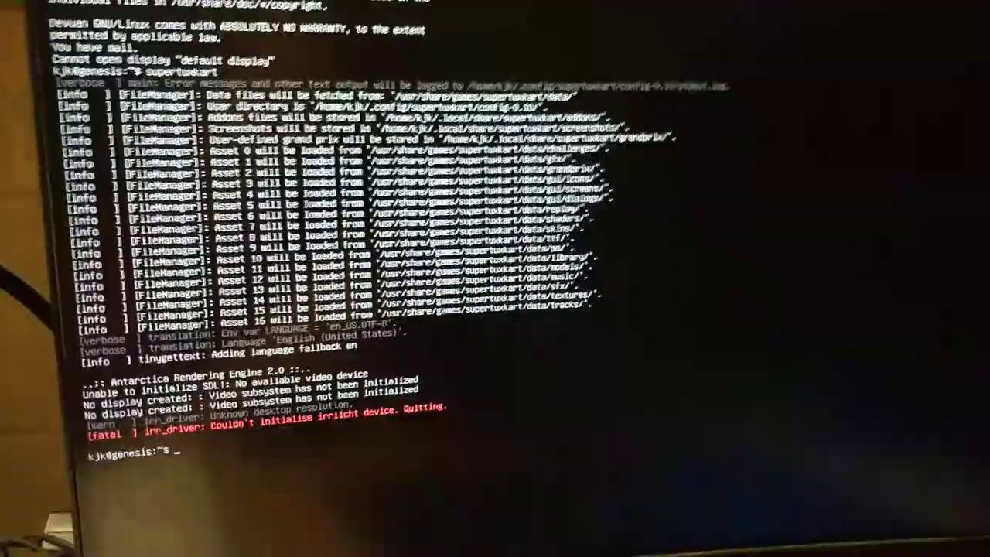
{"action": "type", "text": "vit"}
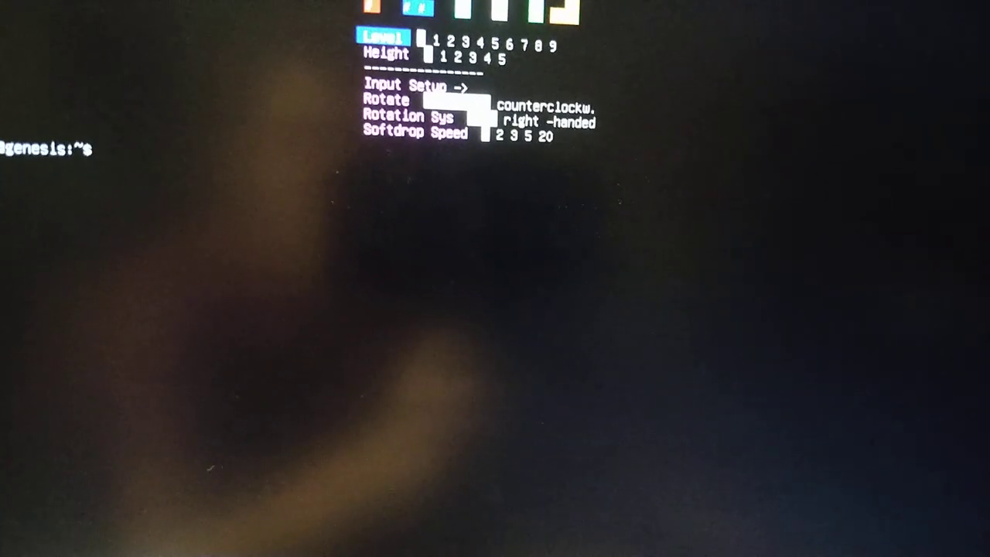
Start vitetris and move the title menu choice down toward 2-Player Game
{"action": "type", "text": "vitetris"}
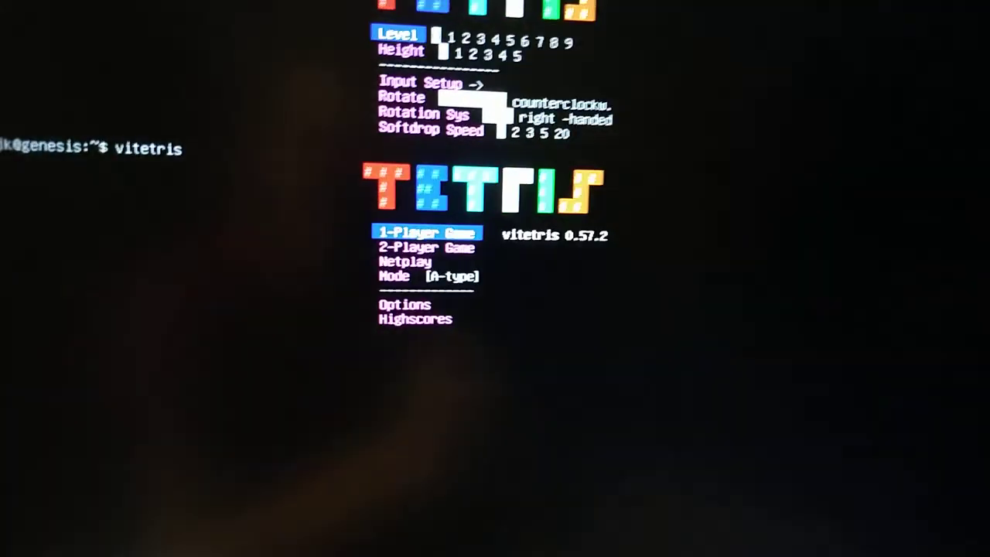
{"action": "key", "text": "Down"}
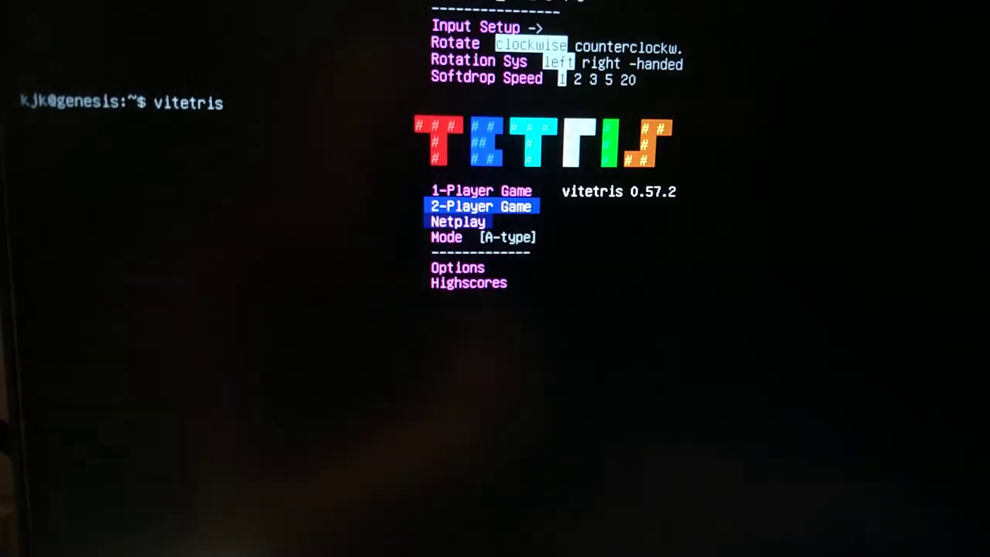